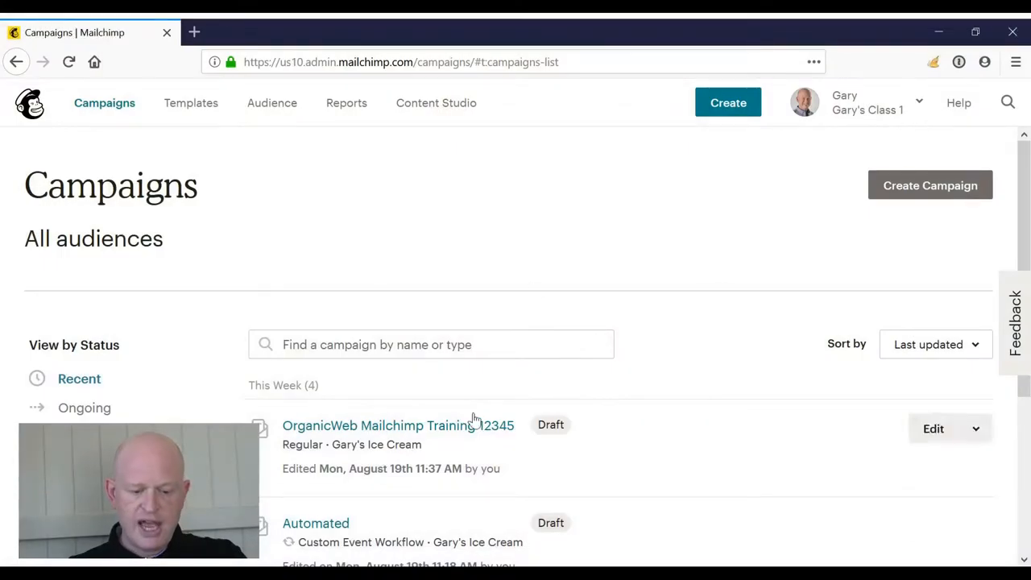
{"action": "mouse_move", "coordinate": [564, 247]}
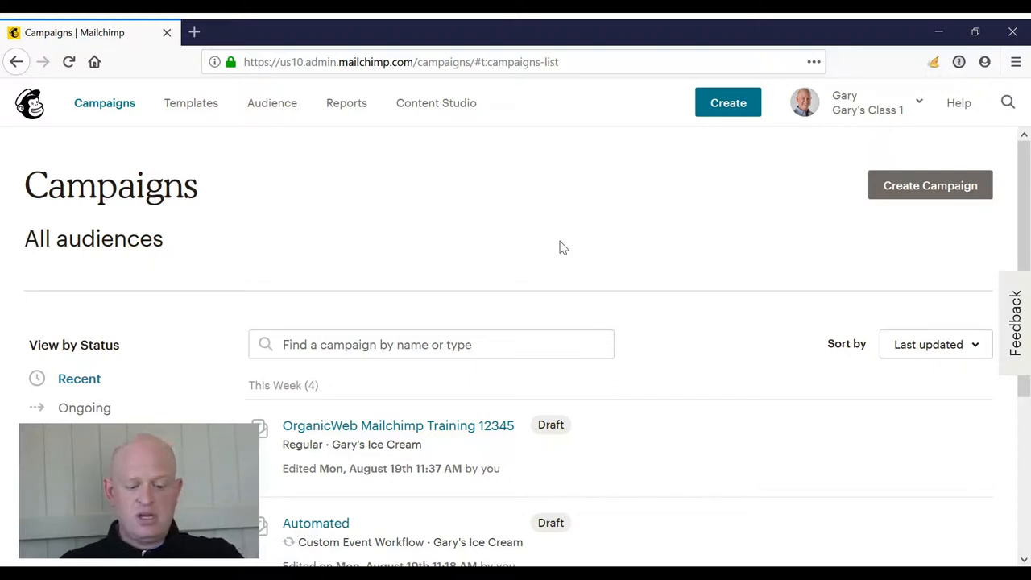
{"action": "mouse_move", "coordinate": [487, 429]}
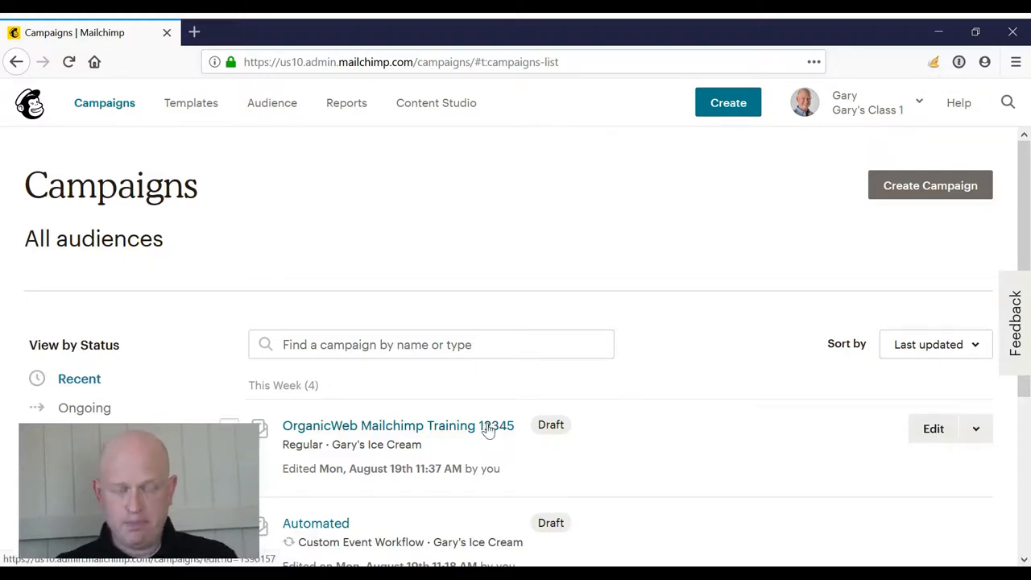
{"action": "mouse_move", "coordinate": [386, 435]}
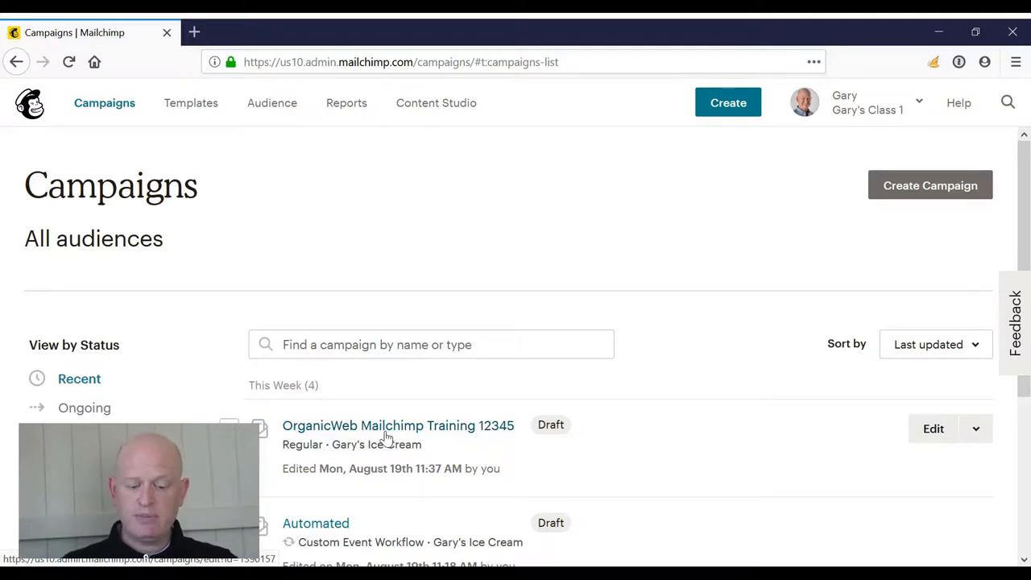
{"action": "mouse_move", "coordinate": [490, 437]}
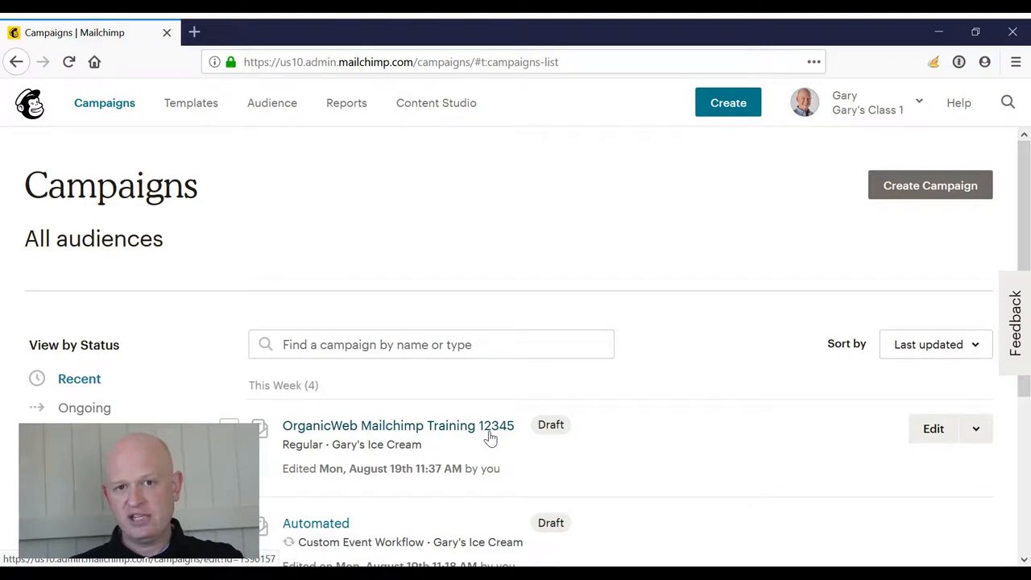
{"action": "mouse_move", "coordinate": [834, 291]}
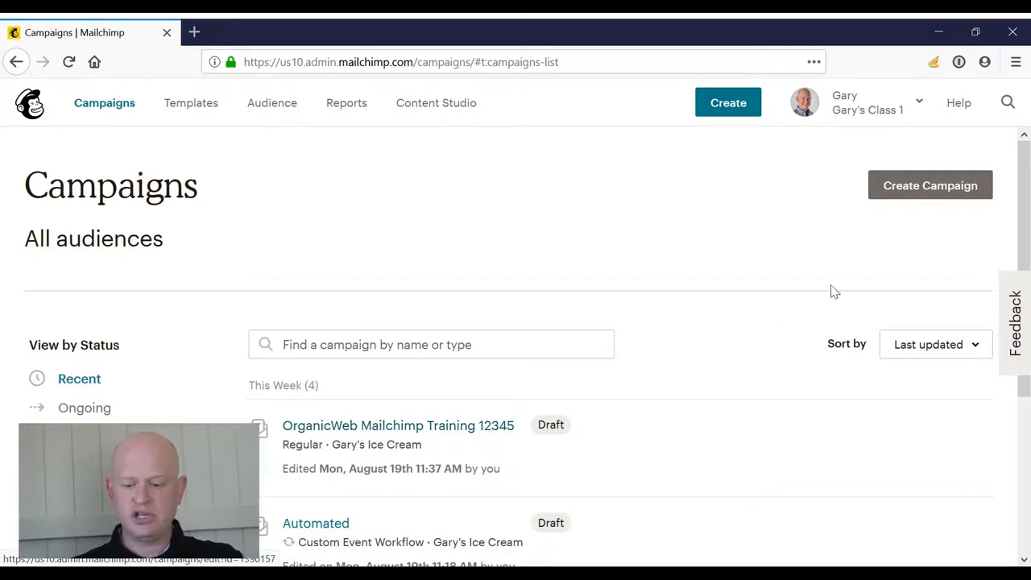
- Start a new Email campaign of the Automated type and choose the Custom workflow
{"action": "left_click", "coordinate": [930, 185]}
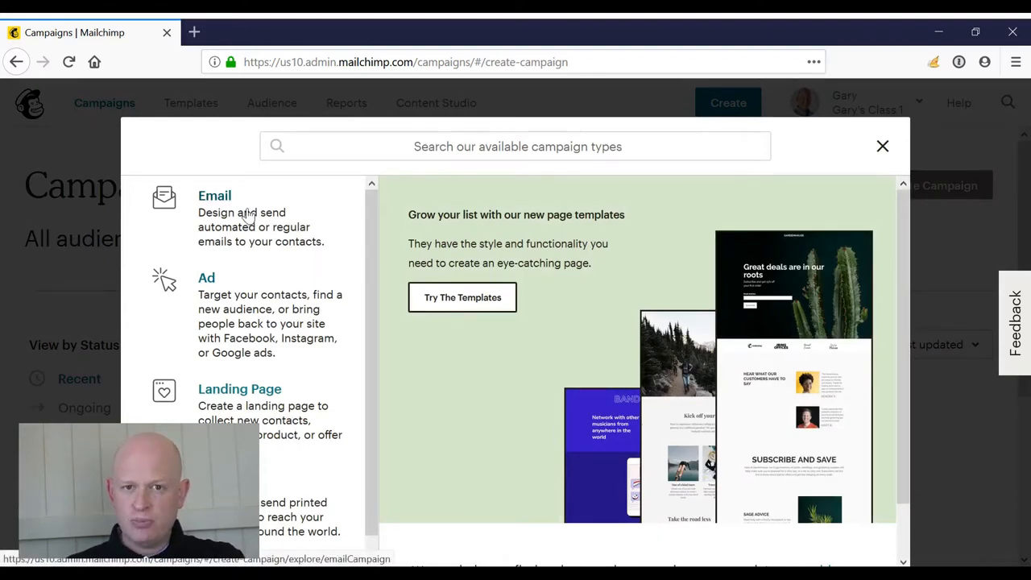
{"action": "mouse_move", "coordinate": [239, 256]}
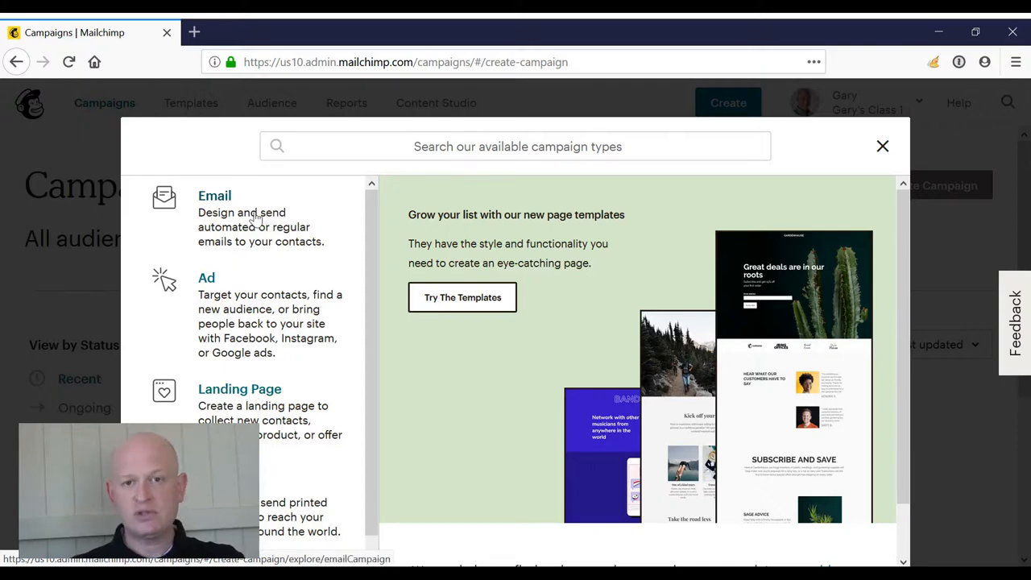
{"action": "left_click", "coordinate": [214, 196]}
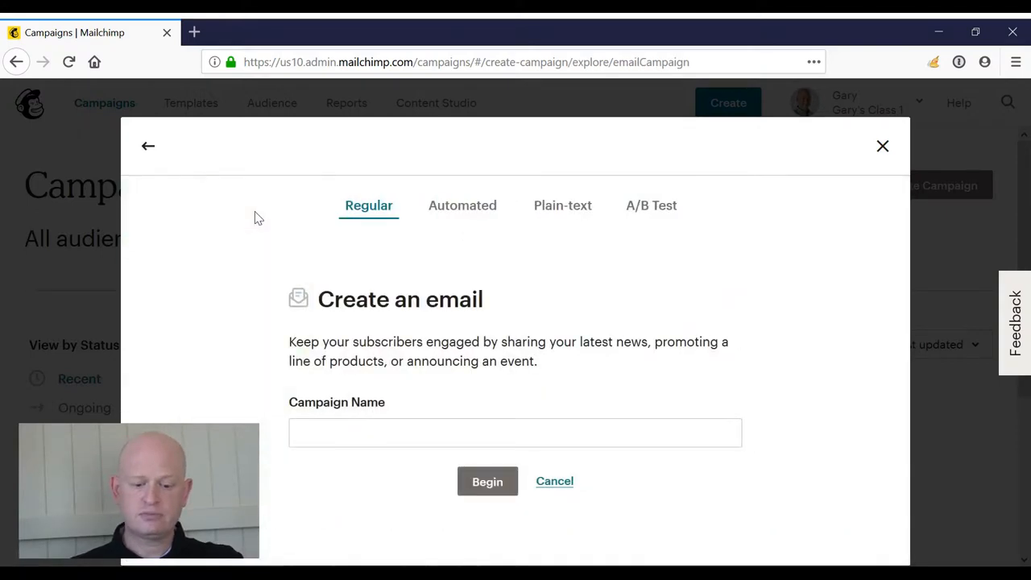
{"action": "left_click", "coordinate": [459, 205]}
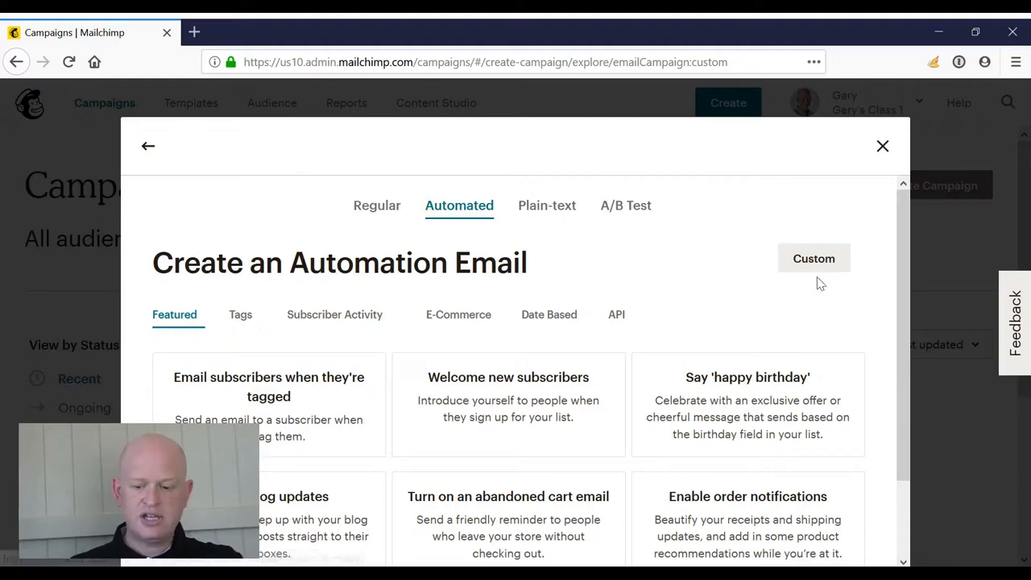
{"action": "left_click", "coordinate": [813, 258]}
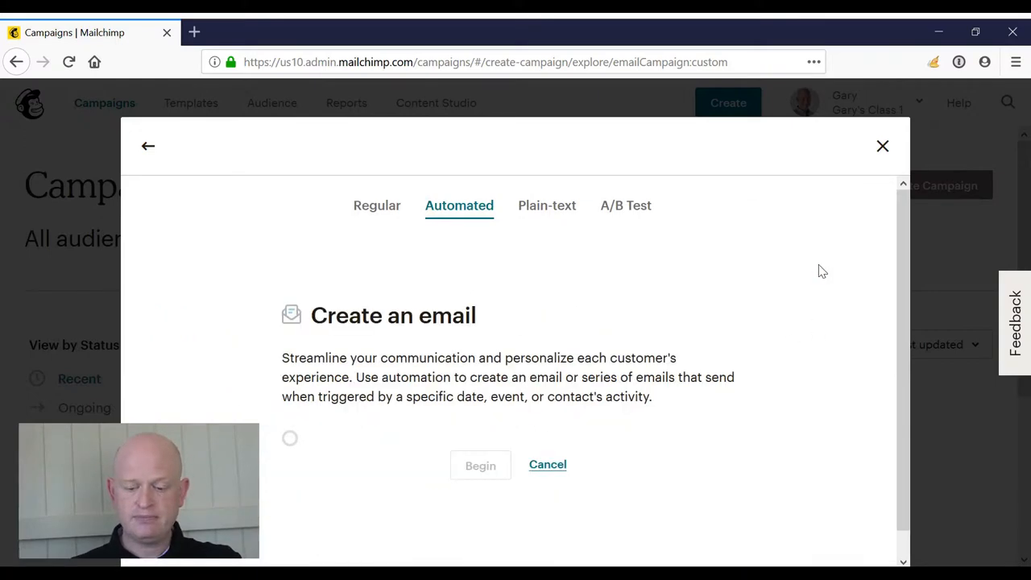
- Name the automation 'Whn someone clicks' for the Gary's Ice Cream audience and begin building it
{"action": "type", "text": "Automated"}
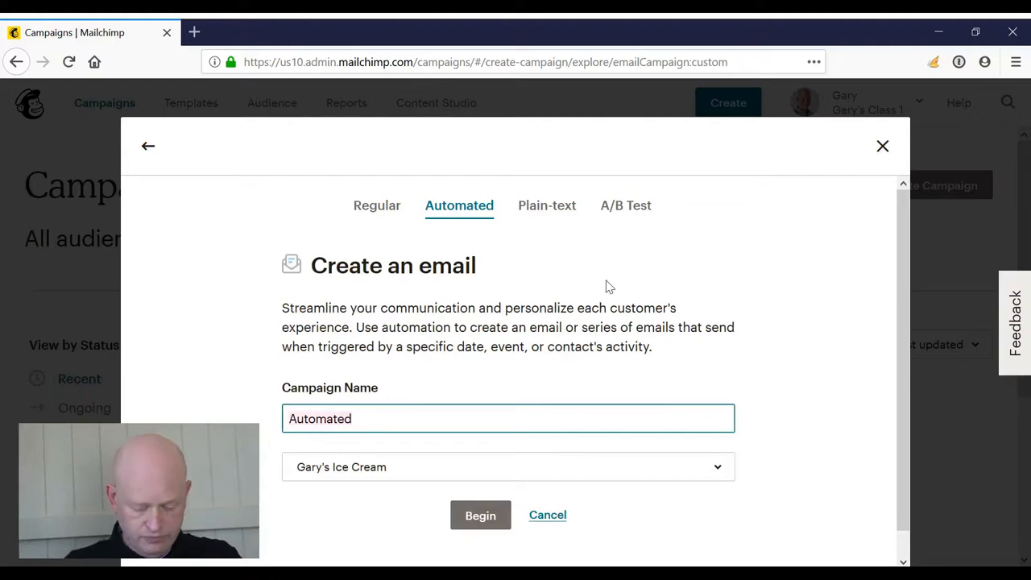
{"action": "type", "text": "Whn someone"}
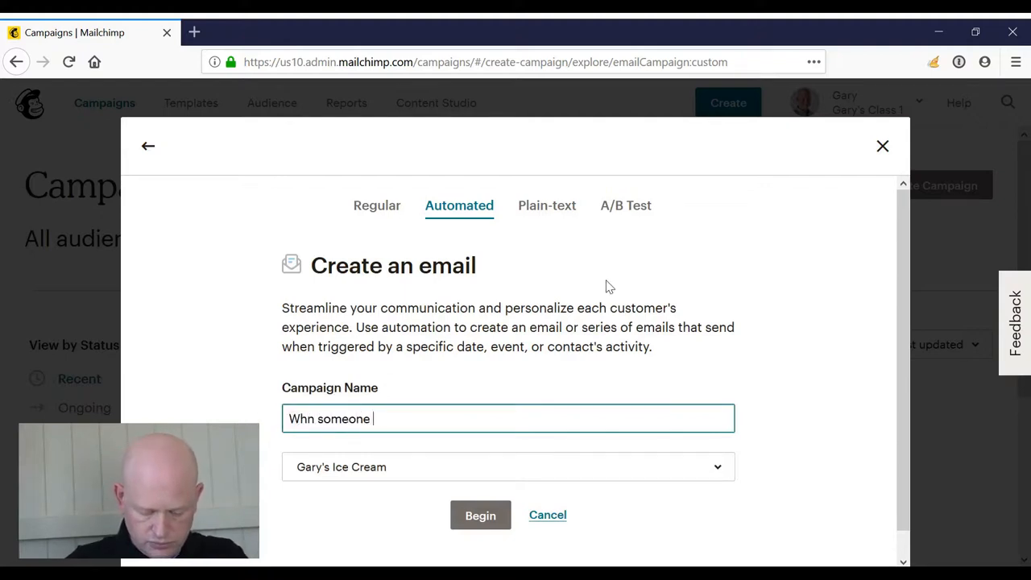
{"action": "type", "text": "clicks"}
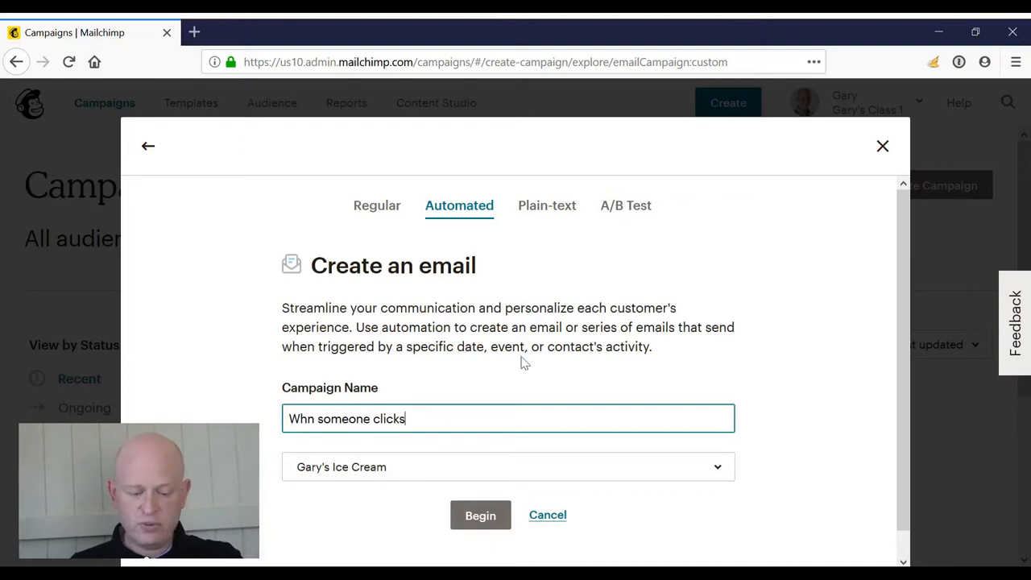
{"action": "mouse_move", "coordinate": [402, 467]}
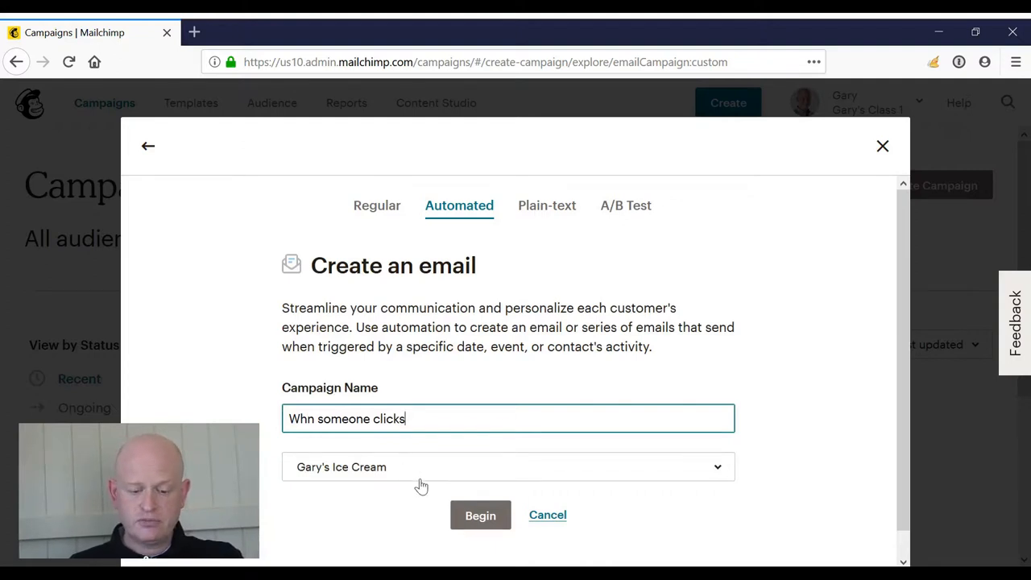
{"action": "left_click", "coordinate": [480, 514]}
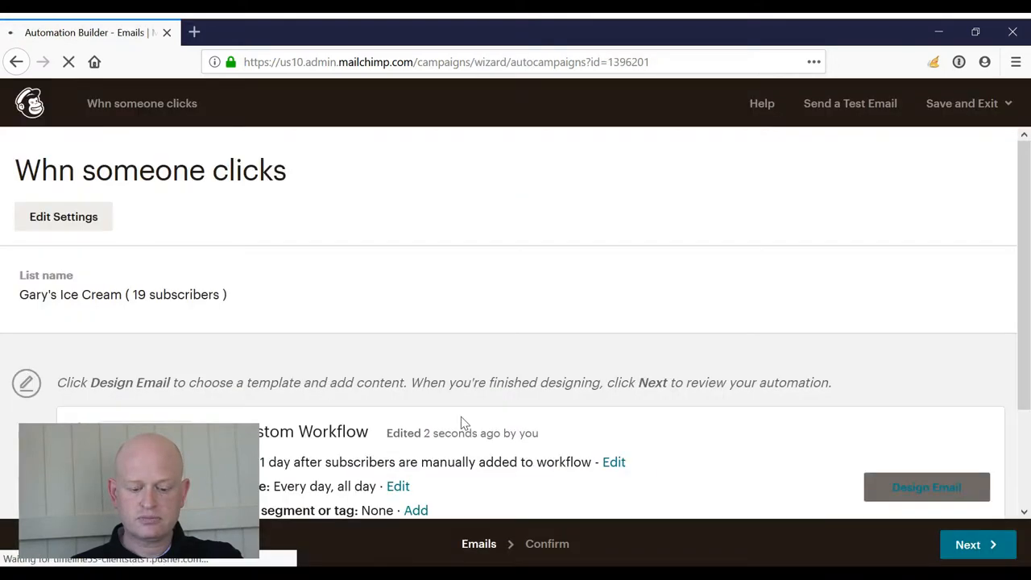
- Bring My Custom Workflow into view and edit its one-day-after-manual-add trigger
{"action": "scroll", "scroll_direction": "down", "scroll_amount": 3}
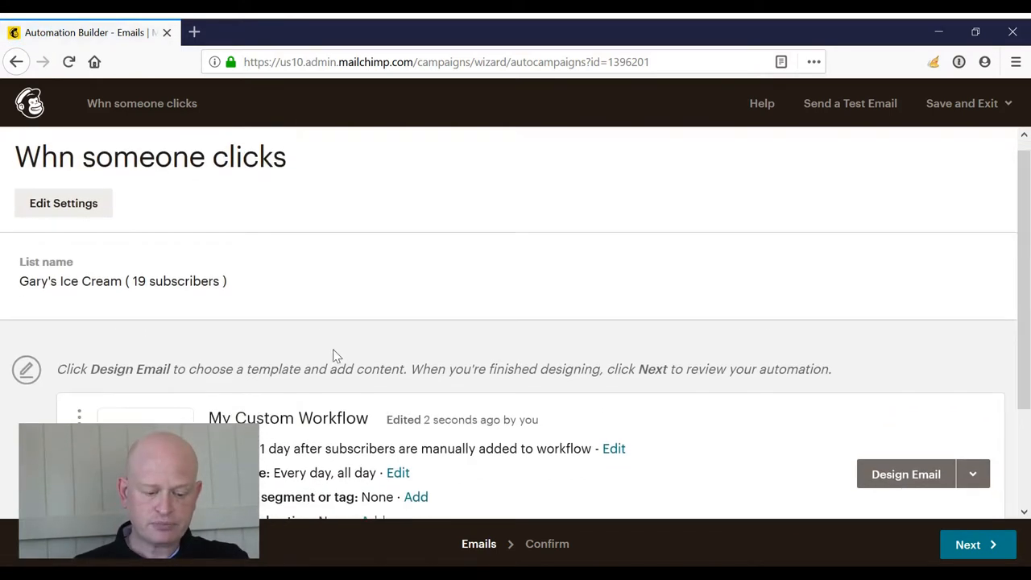
{"action": "scroll", "scroll_direction": "down", "scroll_amount": 3}
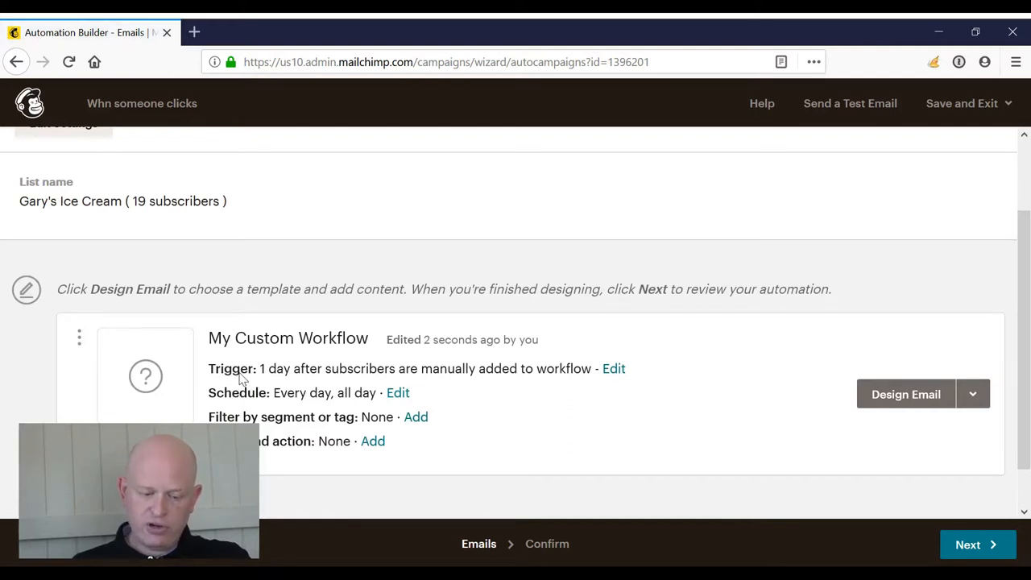
{"action": "mouse_move", "coordinate": [352, 381]}
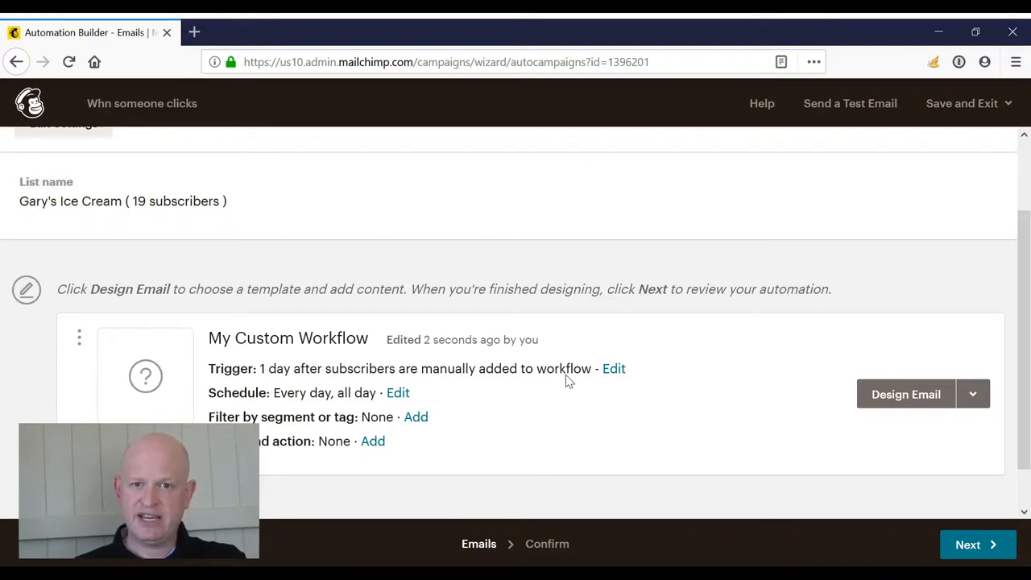
{"action": "left_click", "coordinate": [614, 368]}
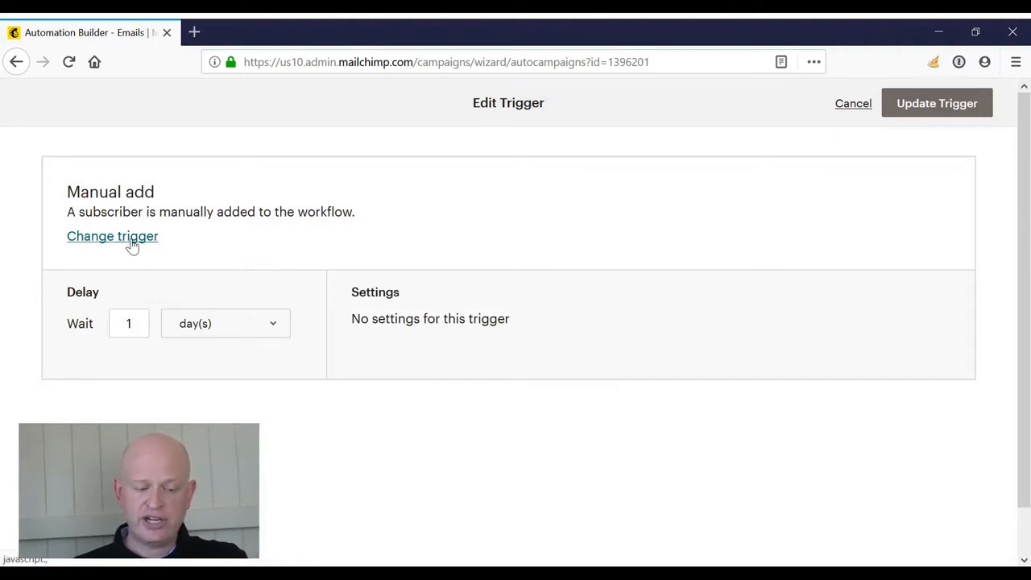
- Change the trigger to the Campaign activity option 'Specific link in campaign clicked'
{"action": "left_click", "coordinate": [112, 236]}
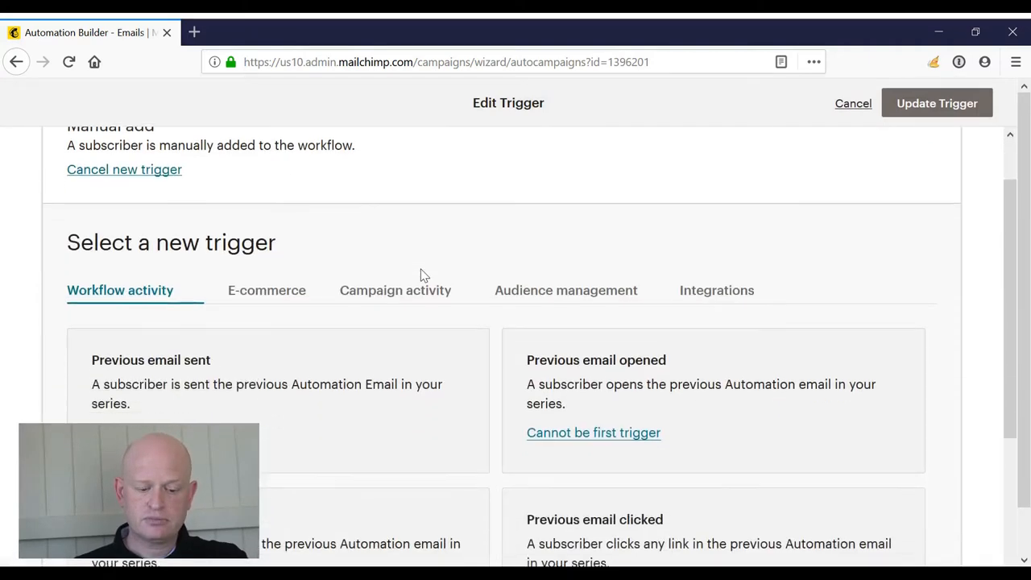
{"action": "scroll", "scroll_direction": "down", "scroll_amount": 3}
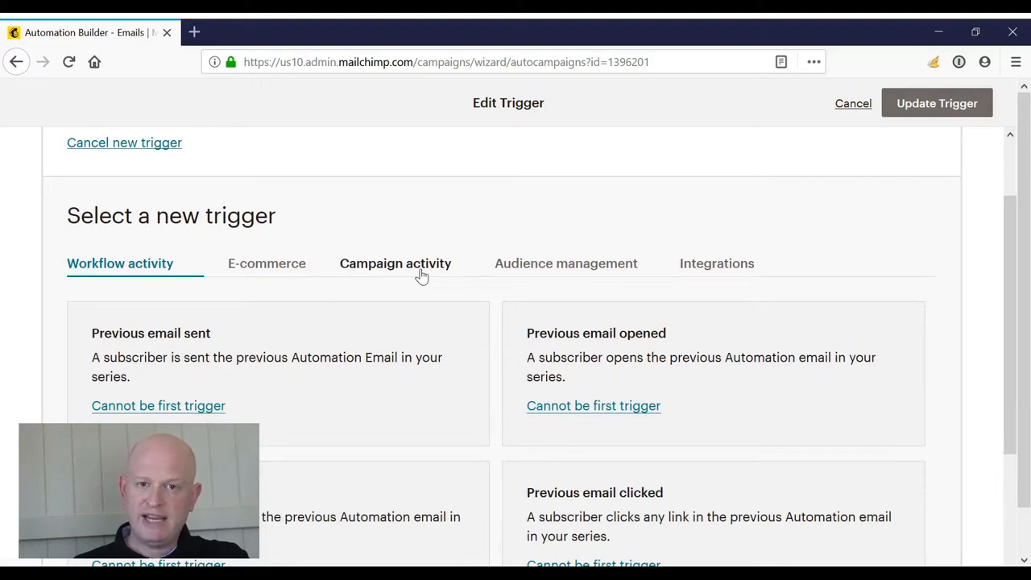
{"action": "left_click", "coordinate": [395, 263]}
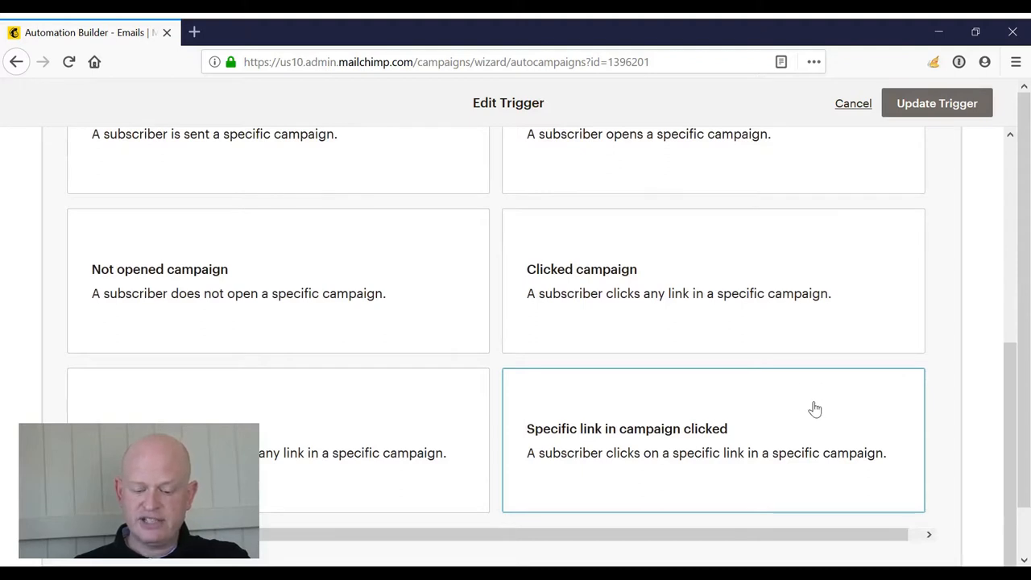
{"action": "mouse_move", "coordinate": [803, 417]}
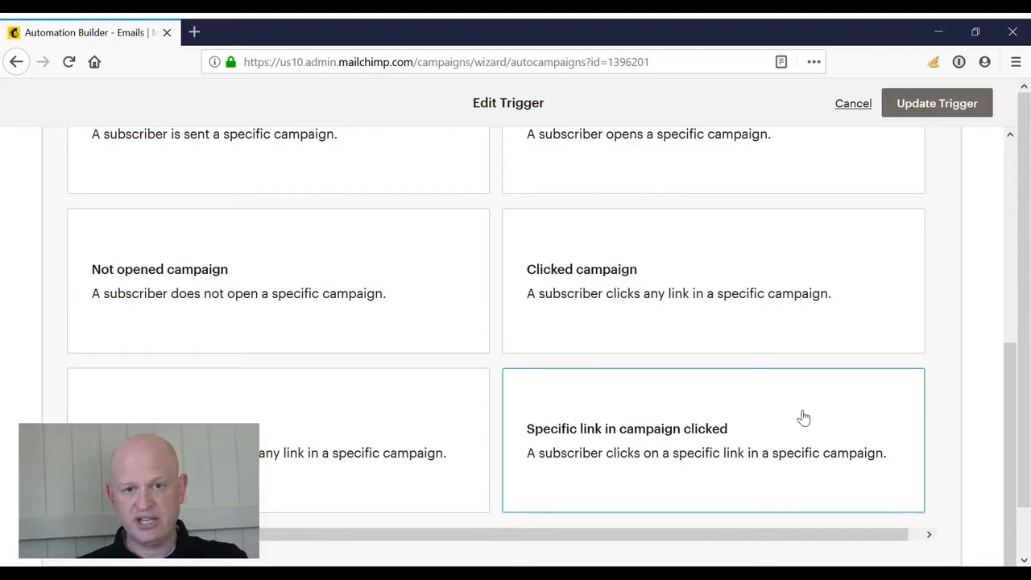
{"action": "left_click", "coordinate": [713, 439]}
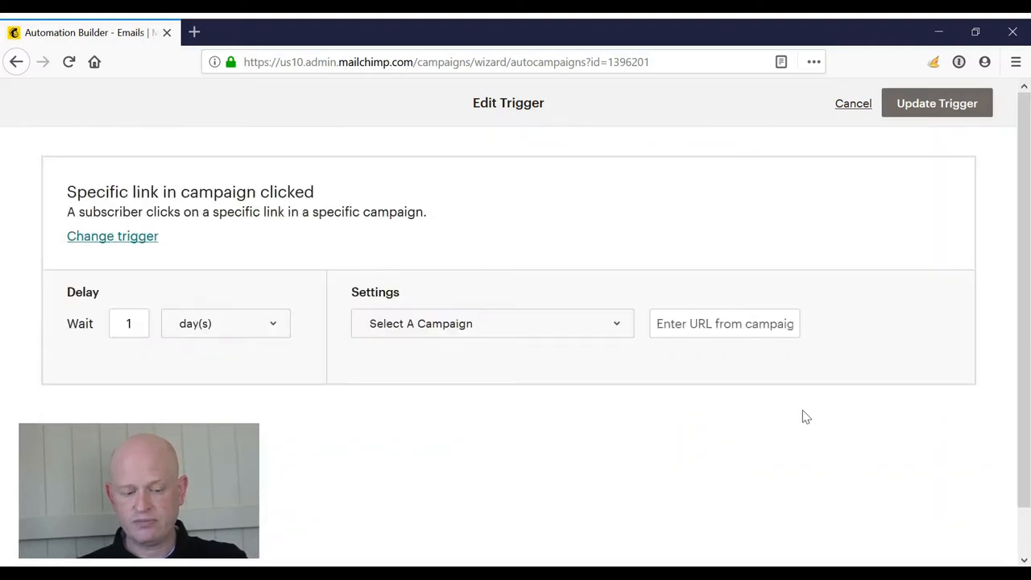
{"action": "mouse_move", "coordinate": [223, 329]}
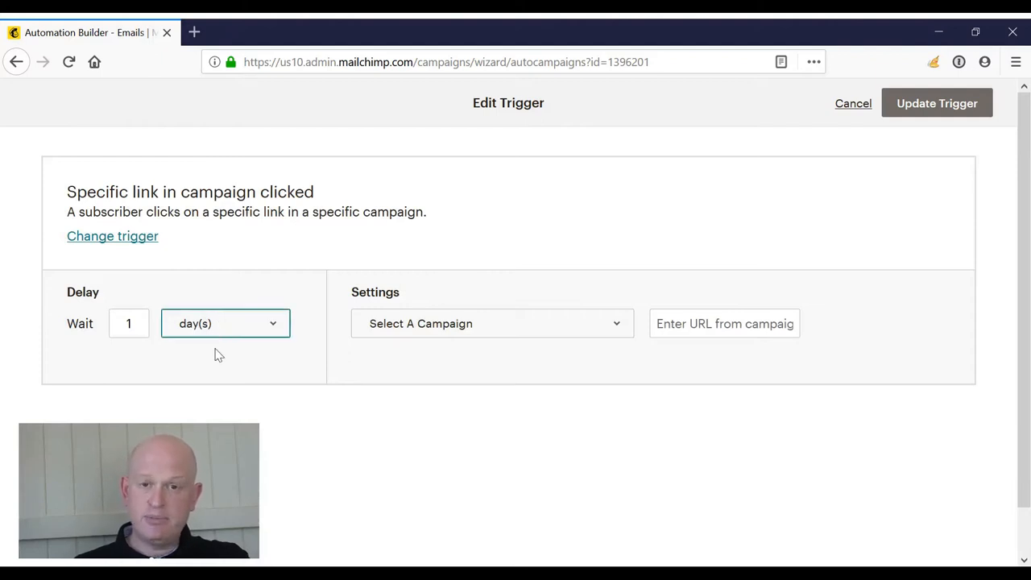
{"action": "left_click", "coordinate": [225, 323]}
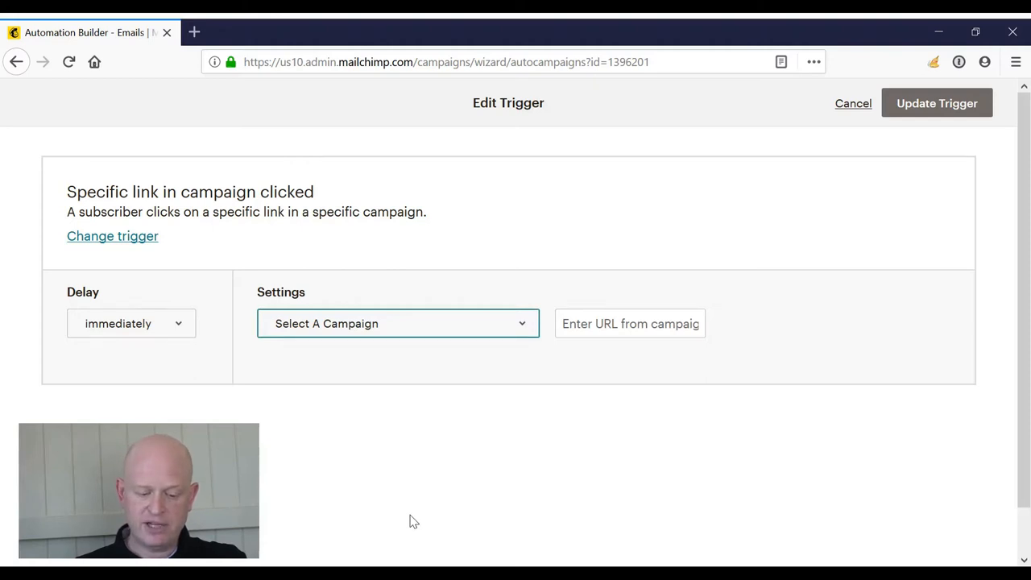
{"action": "left_click", "coordinate": [397, 322]}
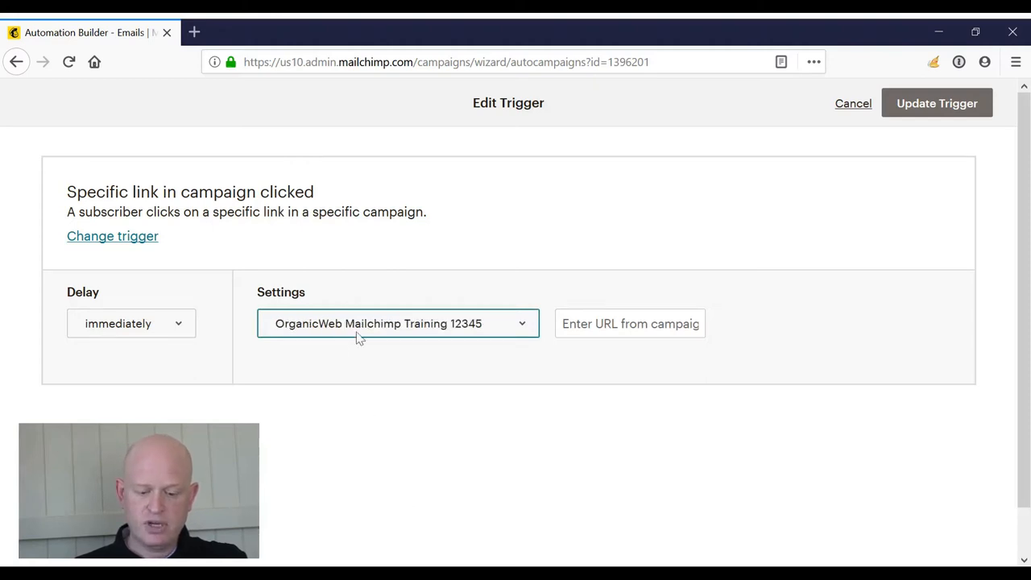
{"action": "left_click", "coordinate": [629, 323]}
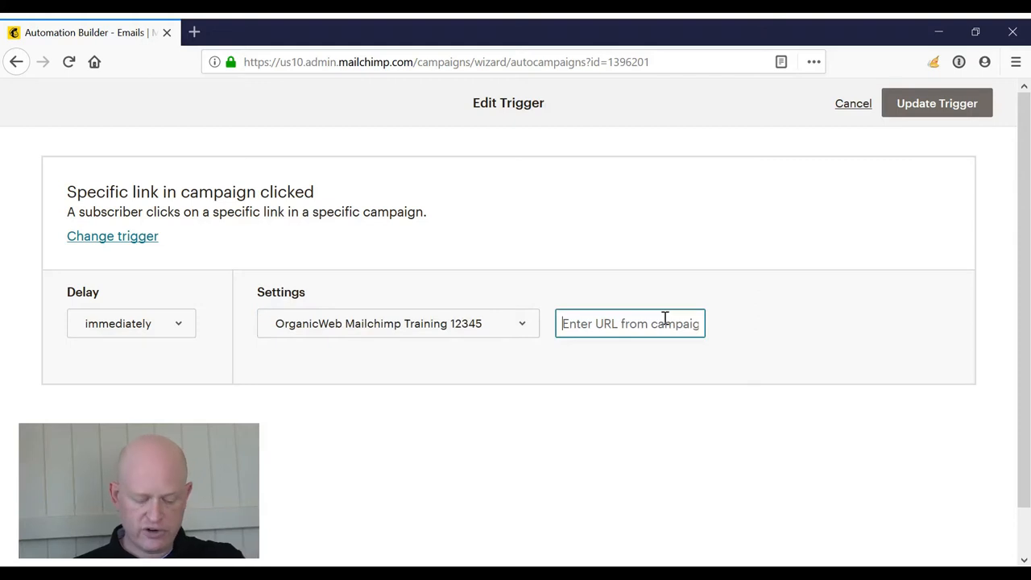
{"action": "type", "text": "https://organicweb.com.au"}
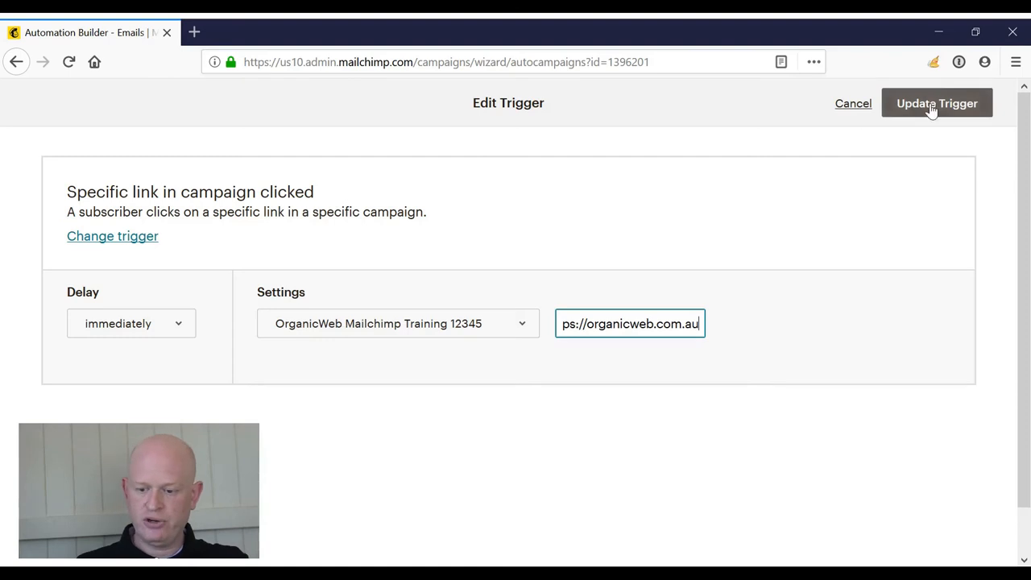
{"action": "left_click", "coordinate": [937, 103]}
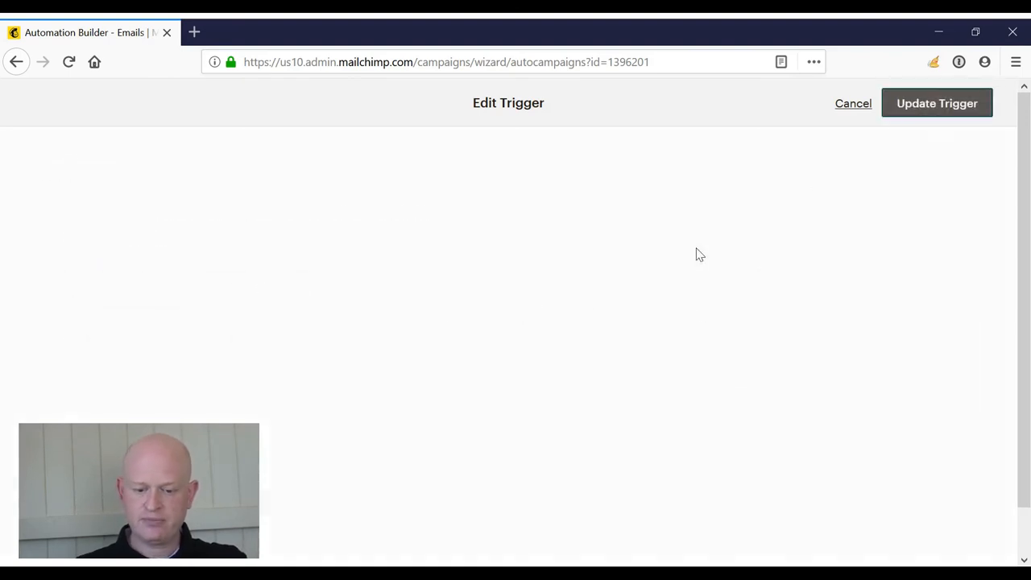
{"action": "left_click", "coordinate": [935, 103]}
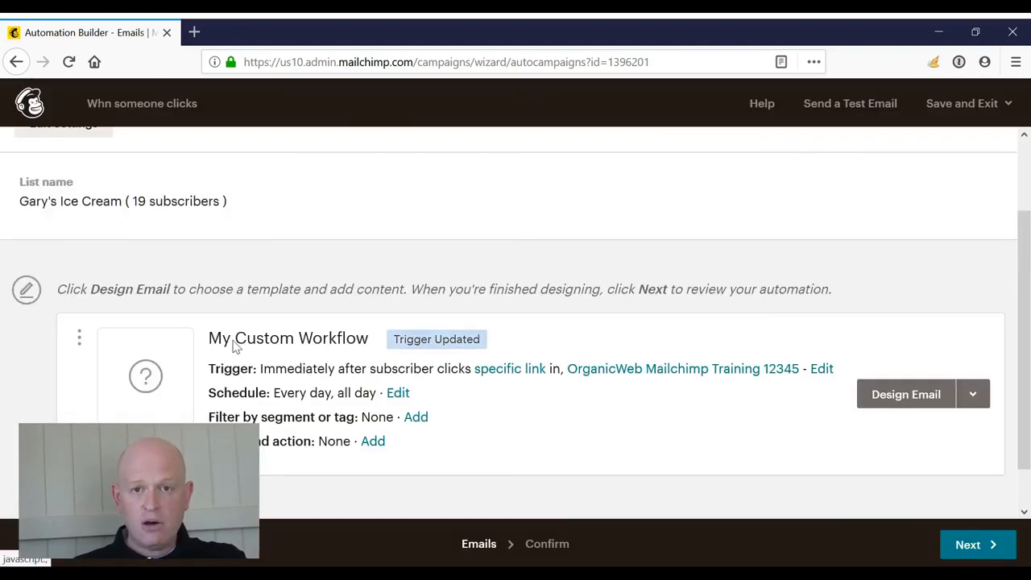